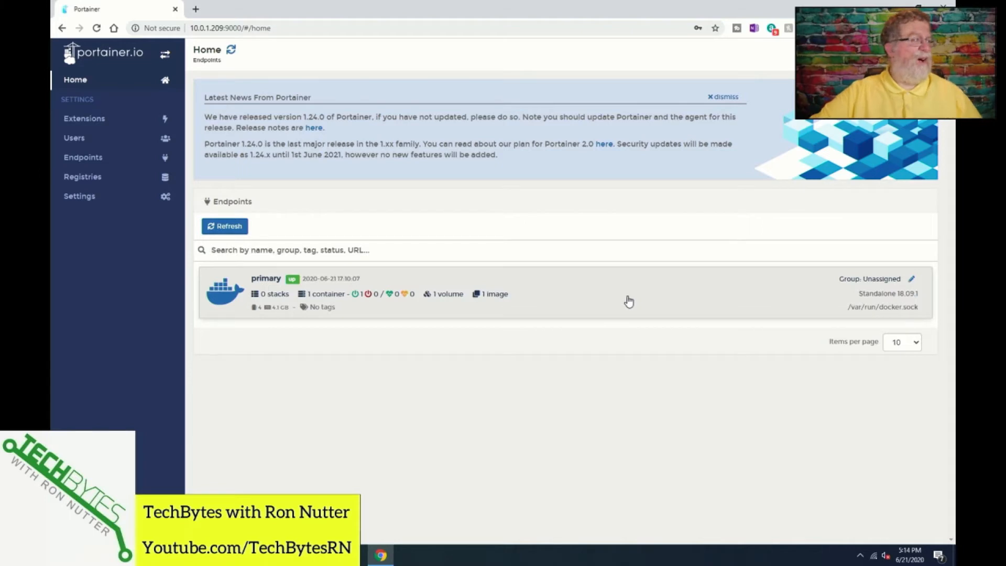
# Open the primary endpoint and show its container list with the running portainer container.
pyautogui.click(266, 279)
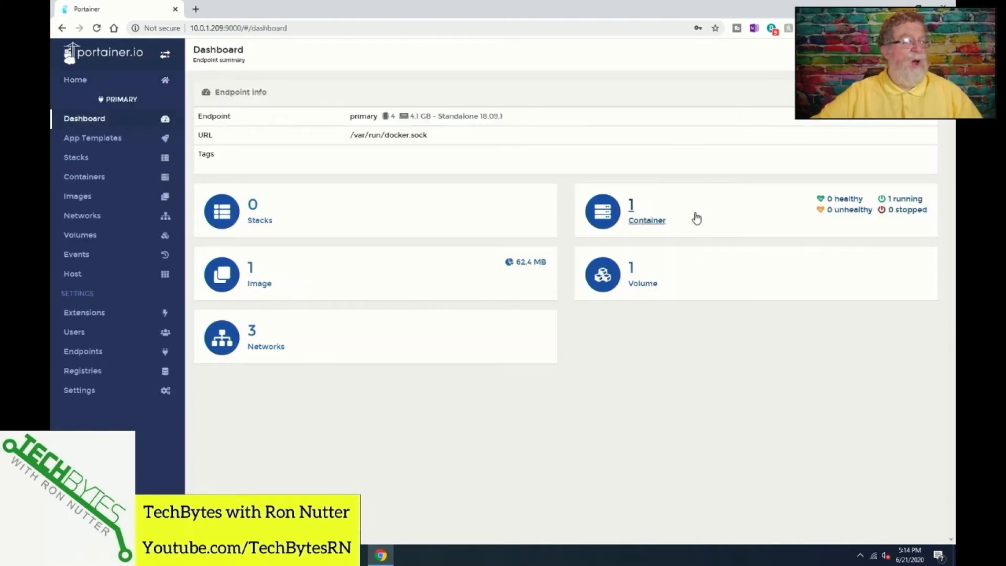
pyautogui.click(646, 220)
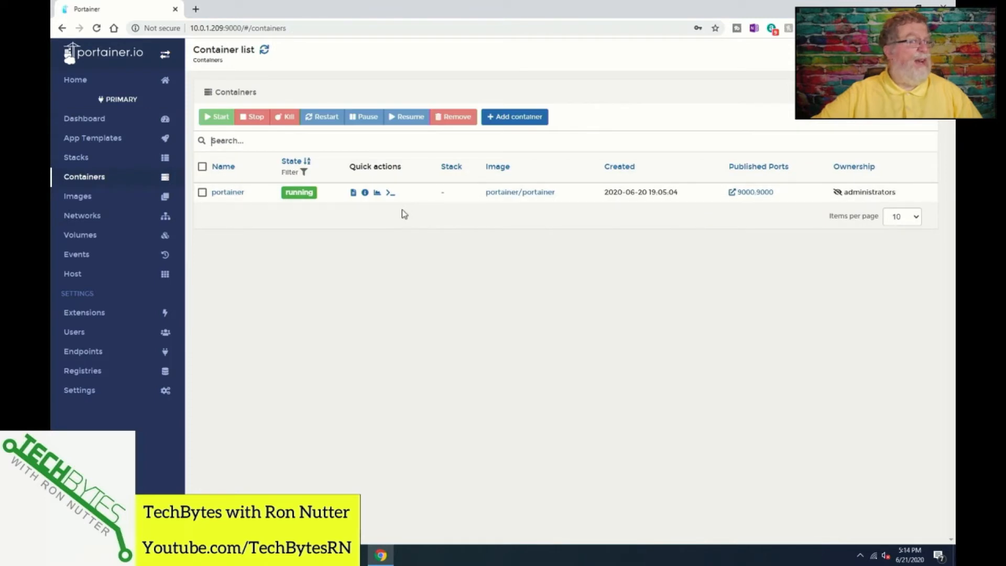
pyautogui.moveTo(352, 193)
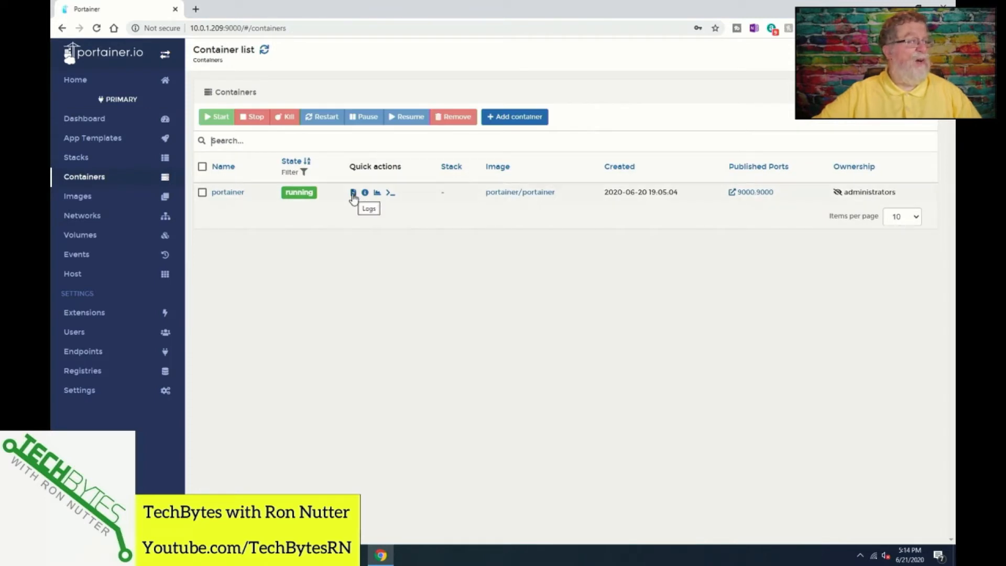
# Display the portainer container's logs and review the log viewer settings.
pyautogui.click(352, 192)
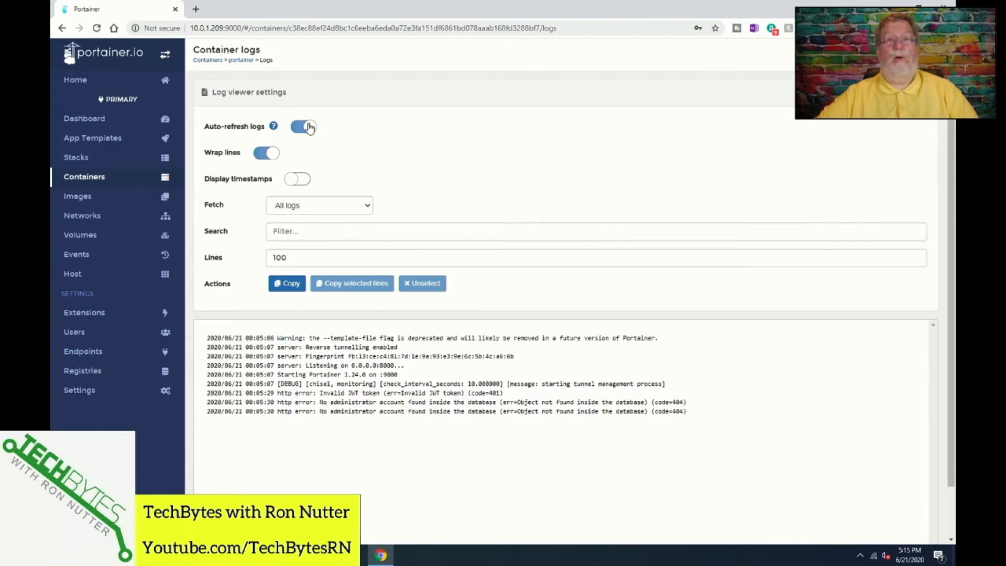
pyautogui.click(303, 126)
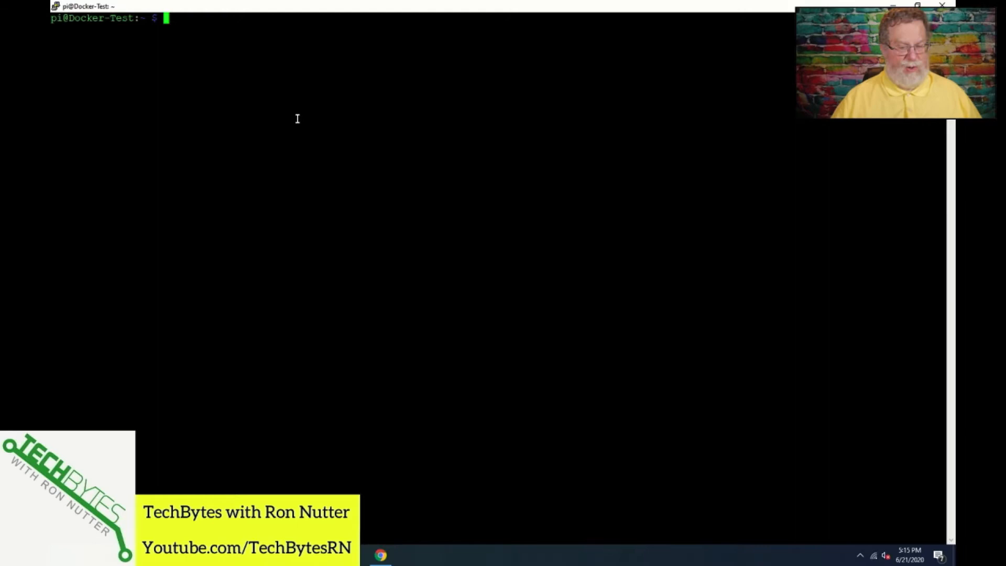
# List running containers with docker ps, then type sudo ls /var/lib/docker/containers.
pyautogui.write('docker p')
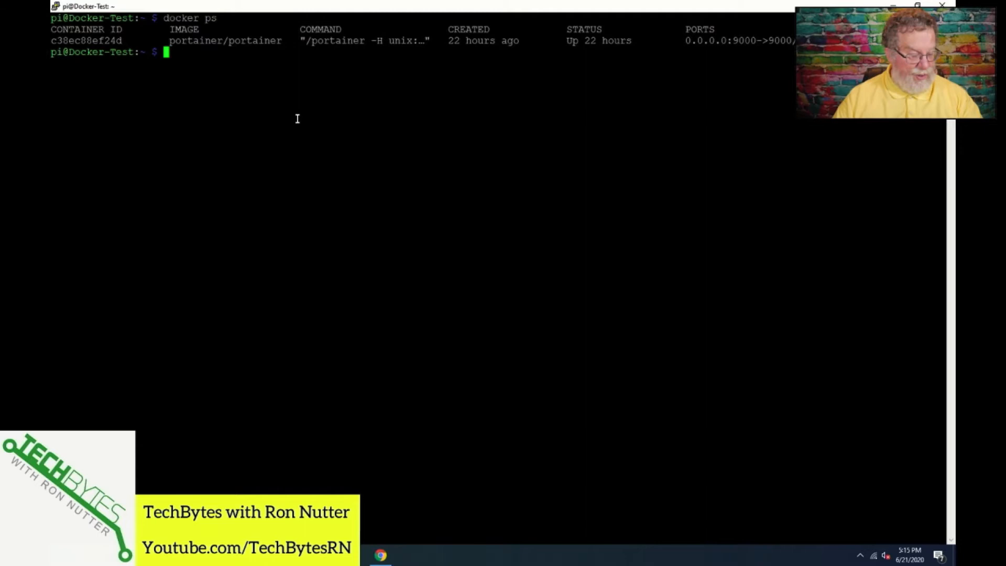
pyautogui.write('sudo')
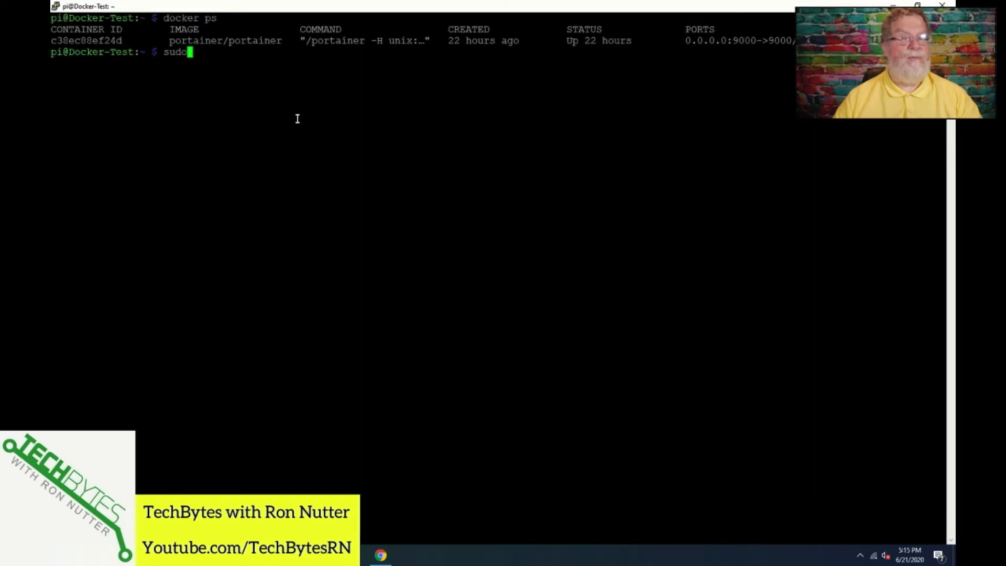
pyautogui.write('" "')
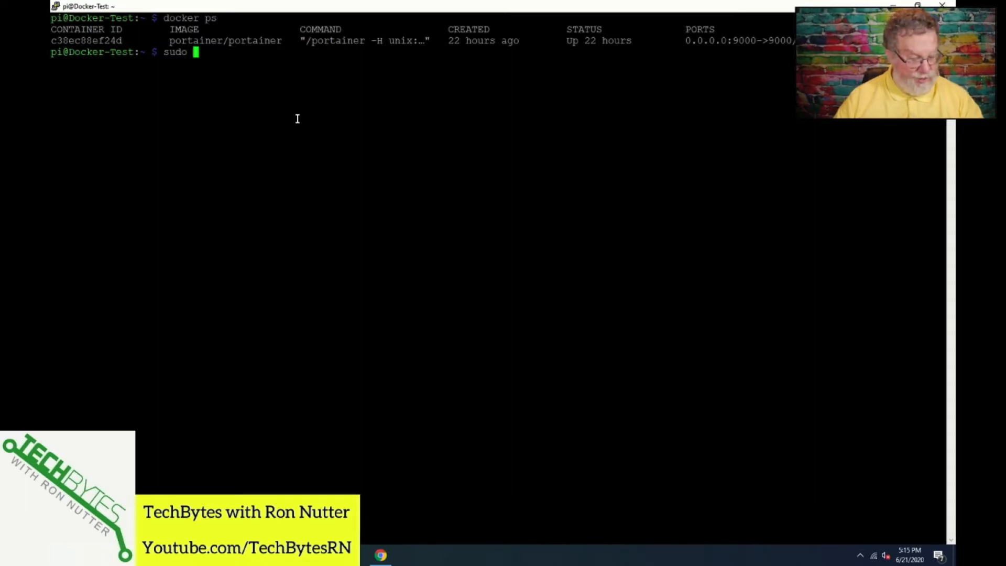
pyautogui.write('ls')
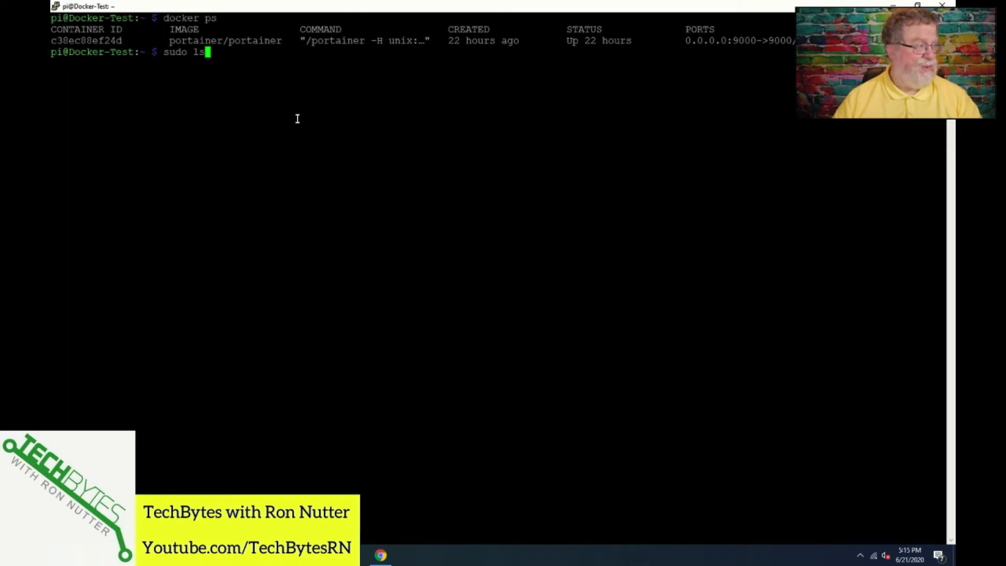
pyautogui.write('/')
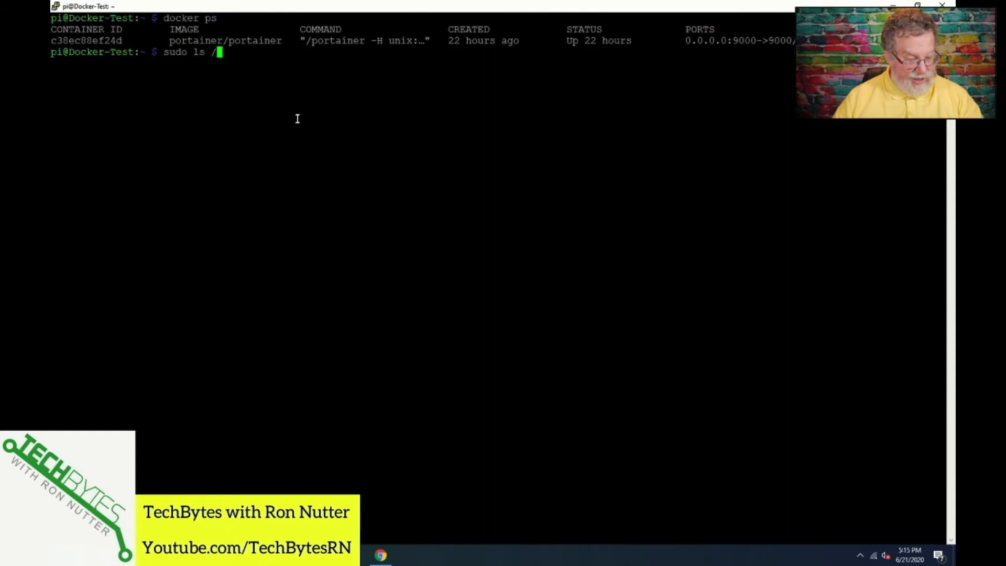
pyautogui.write('var/lib')
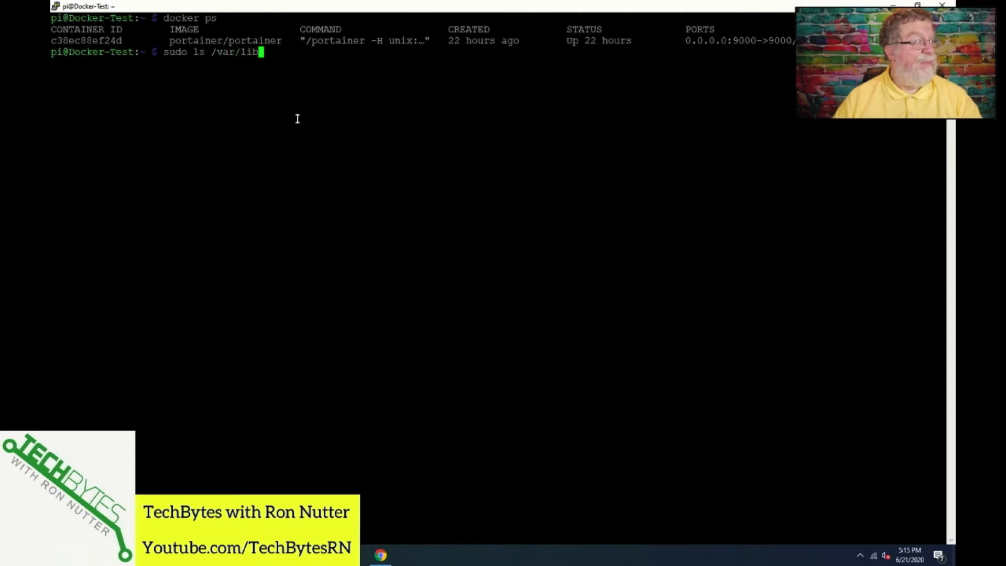
pyautogui.write('docker/')
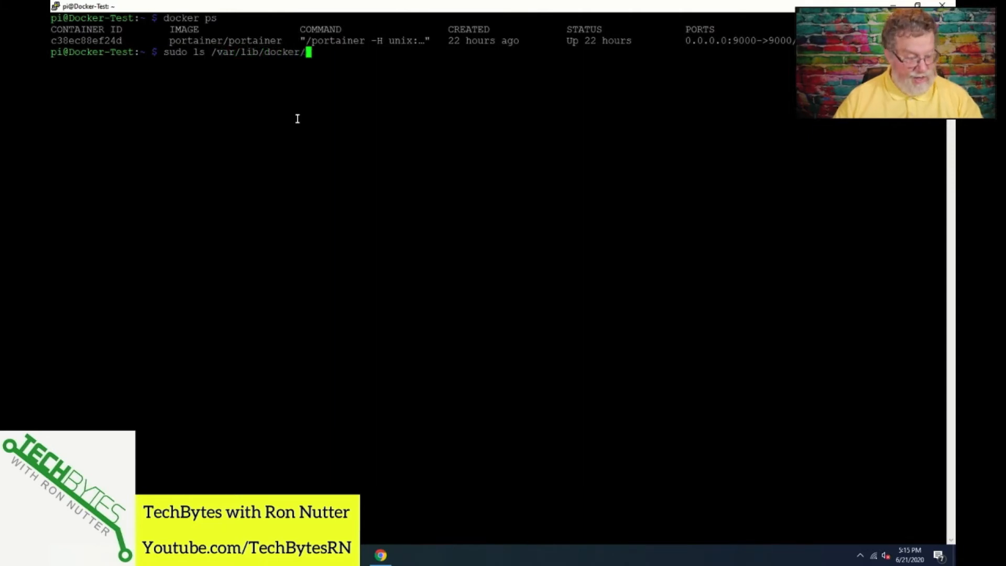
pyautogui.write('container')
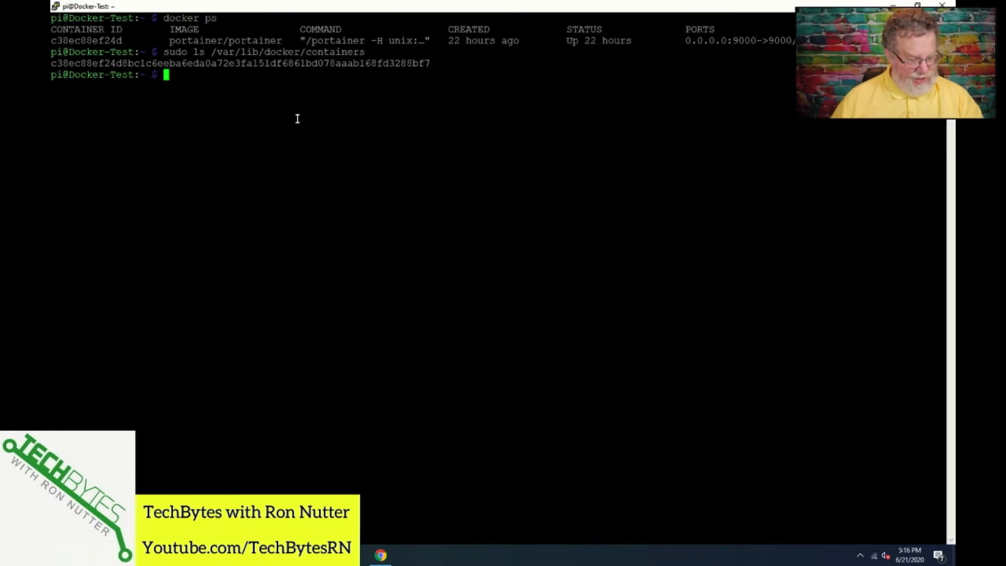
# List Docker's containers folder, then list the c38ec88ef24d… portainer container folder.
pyautogui.write('sudo ls /var/lib/docker/containers')
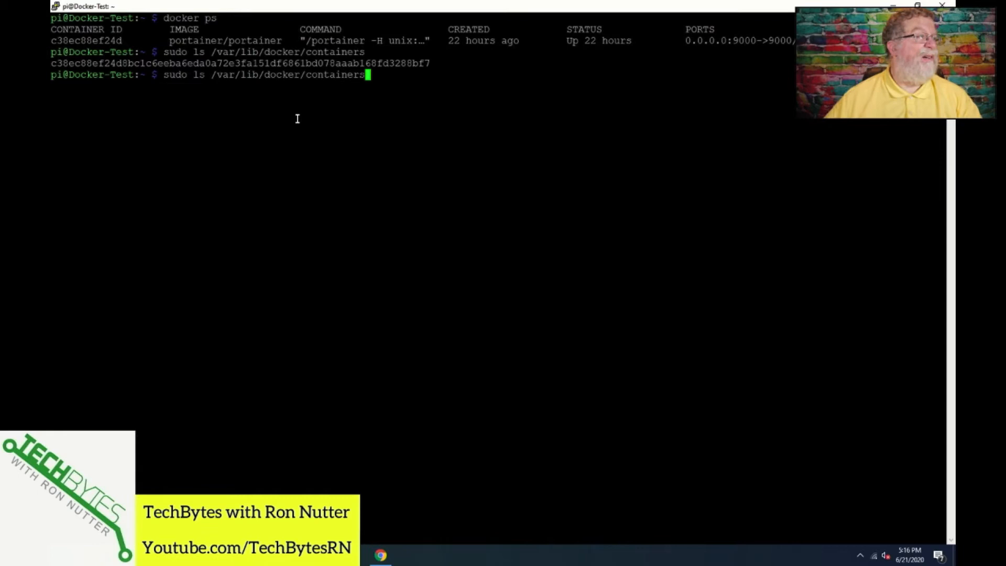
pyautogui.write('/')
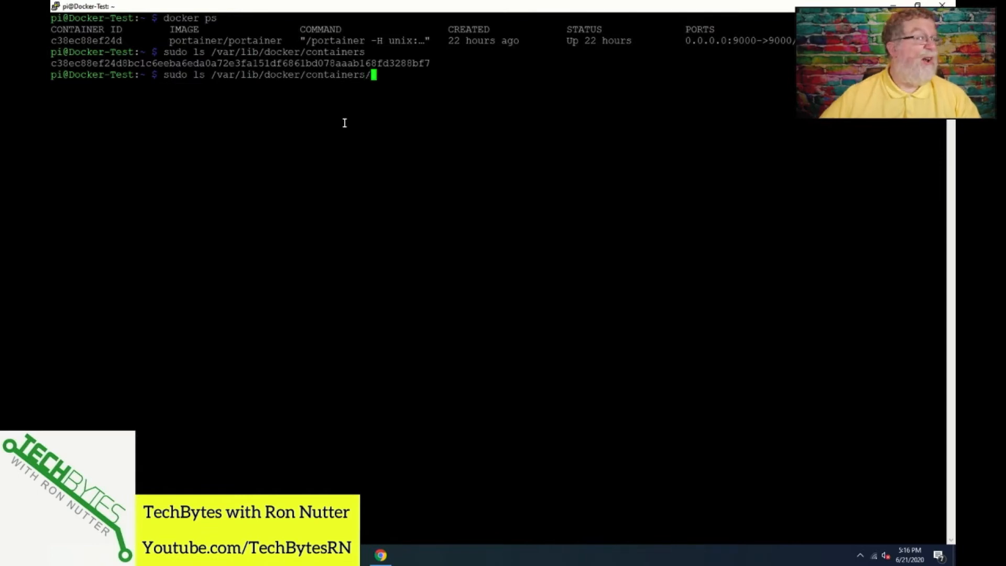
pyautogui.moveTo(431, 62)
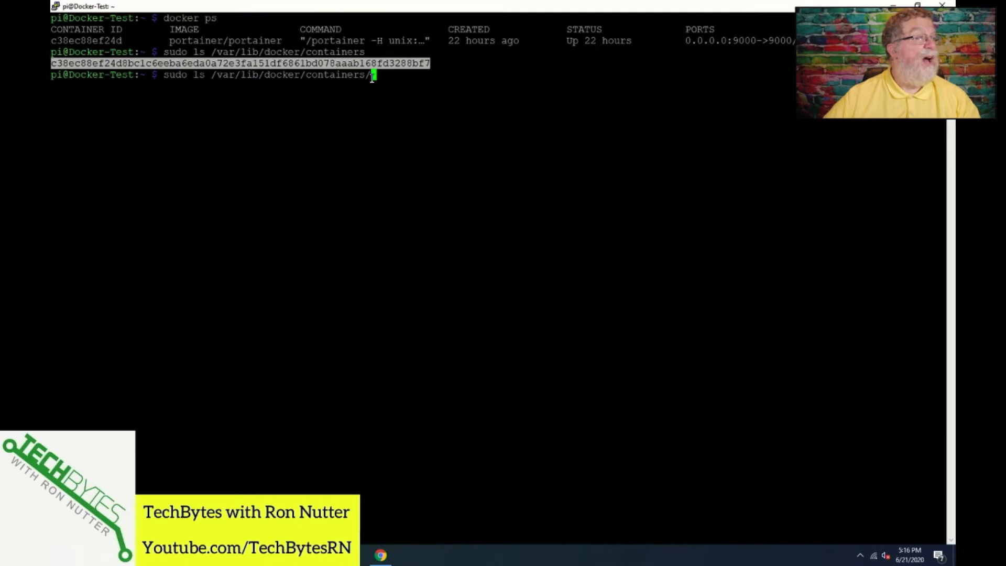
pyautogui.write('c38ec88ef24d8bc1c6eeba6eda0a72e3fa151df6861bd078aaab168fd3288bf7')
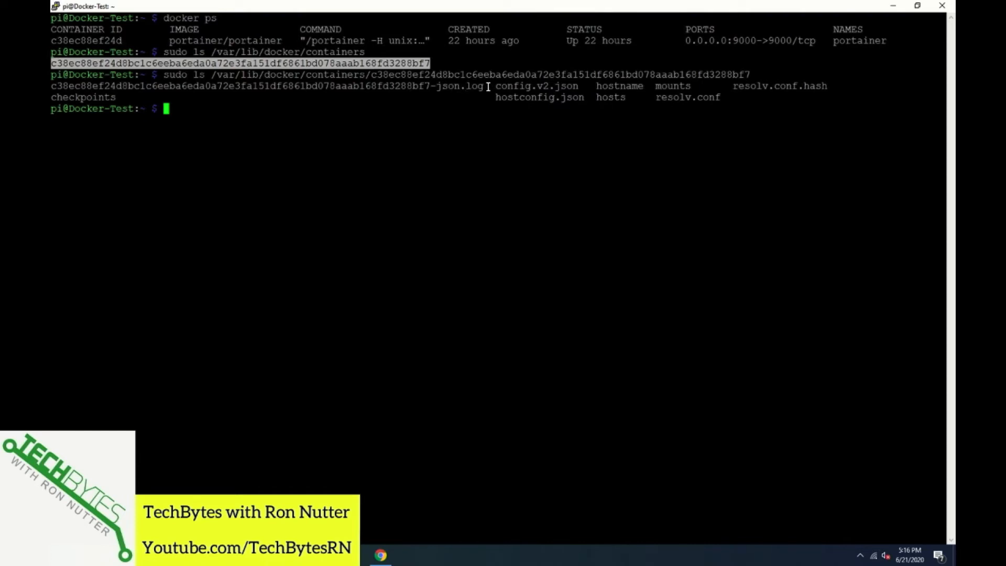
pyautogui.moveTo(426, 103)
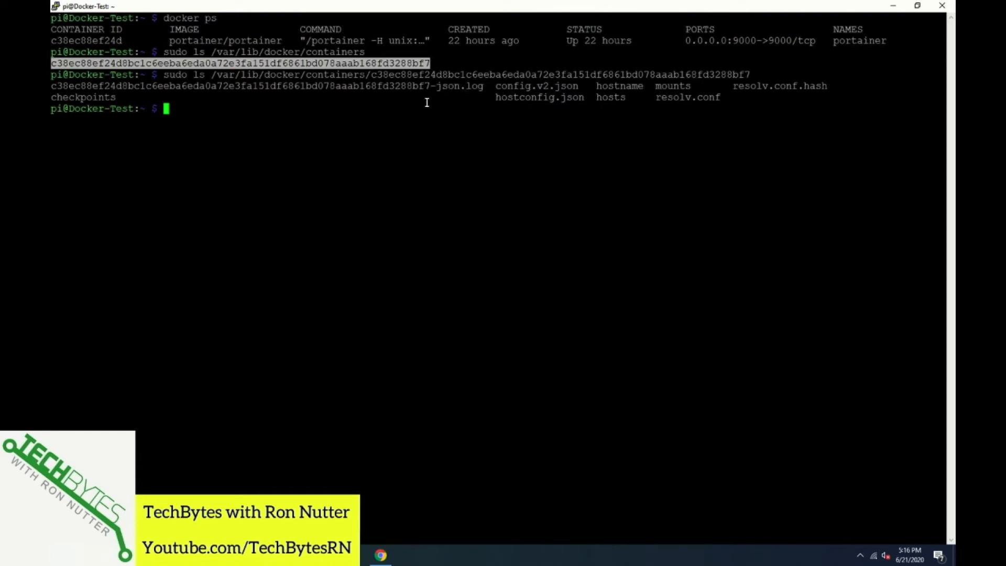
# Enter sudo cat on the container folder's c38ec88ef24d…-json.log file, not yet run.
pyautogui.write('sudo ls /var/lib/docker/containers/c38ec88ef24d8bc1c6eeba6eda0a72e3fa151df6861bd078aaab168fd3288bf7')
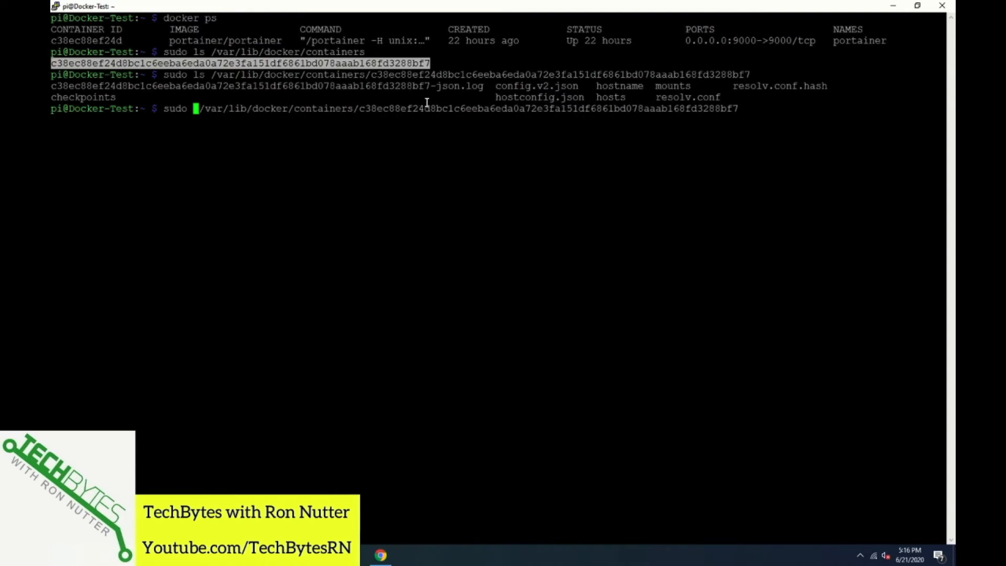
pyautogui.write('cat')
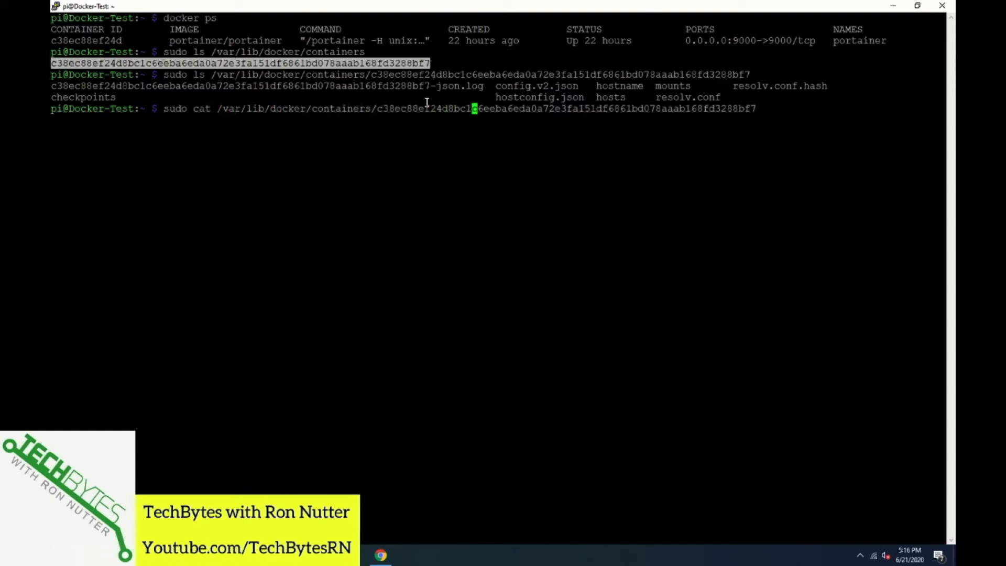
pyautogui.press('End')
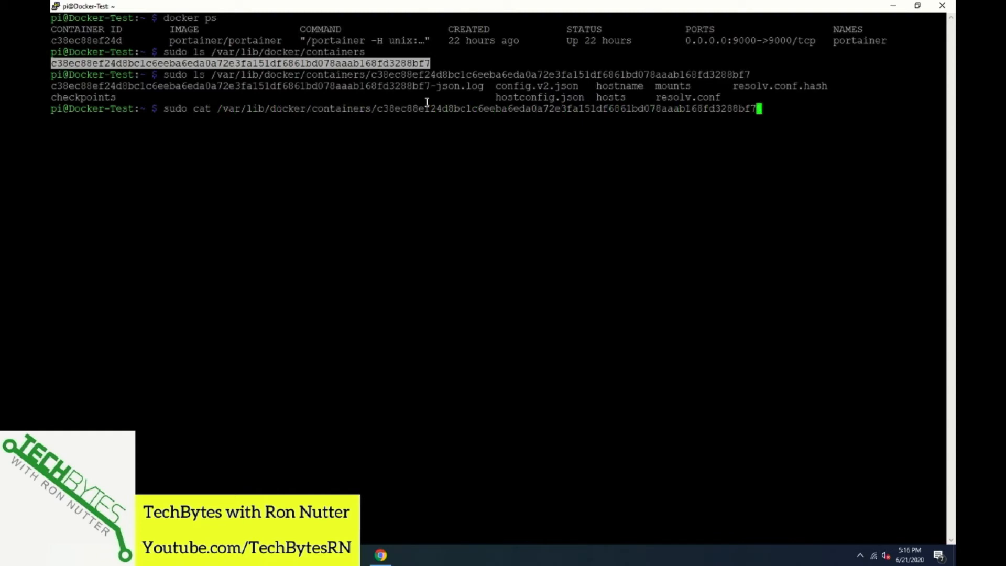
pyautogui.write('/')
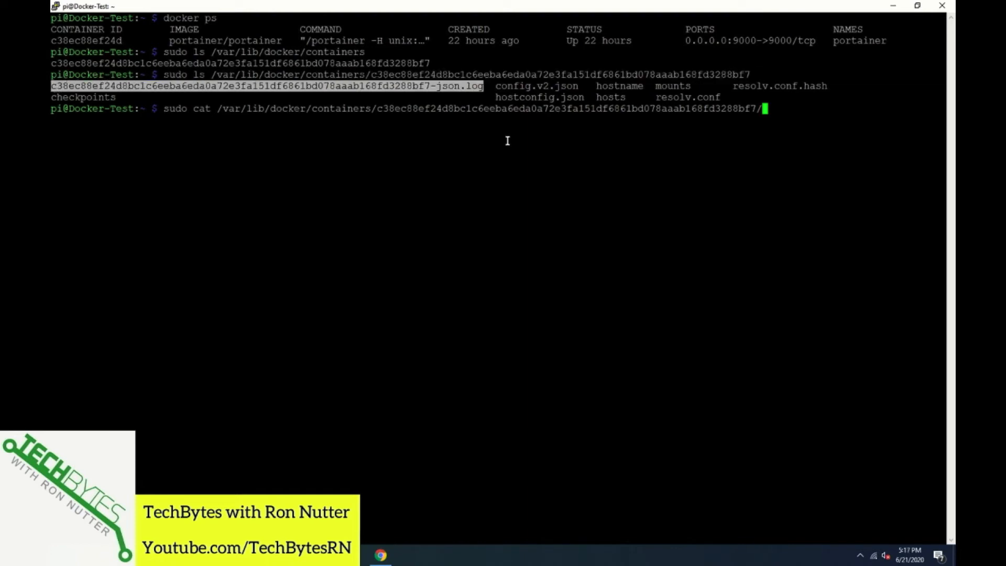
pyautogui.write('c38ec88ef24d8bc1c6eeba6eda0a72e3fa151df6861bd078aaab168fd3288bf7-json.log')
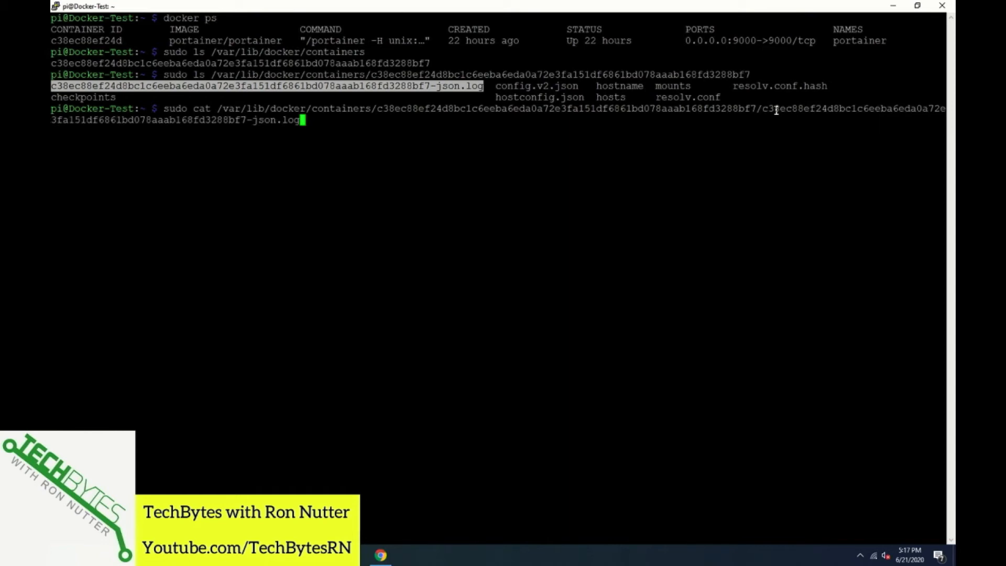